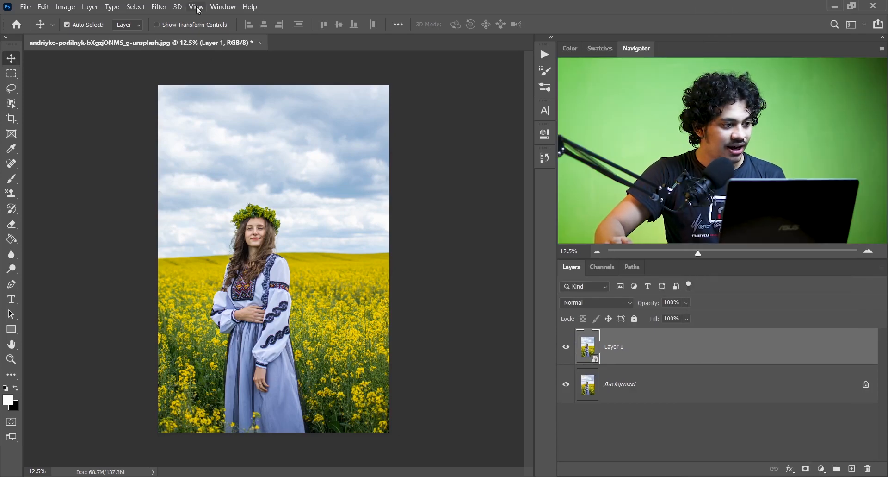
- Open Layer 1 in the Camera Raw Filter from the Filter menu
left_click(158, 6)
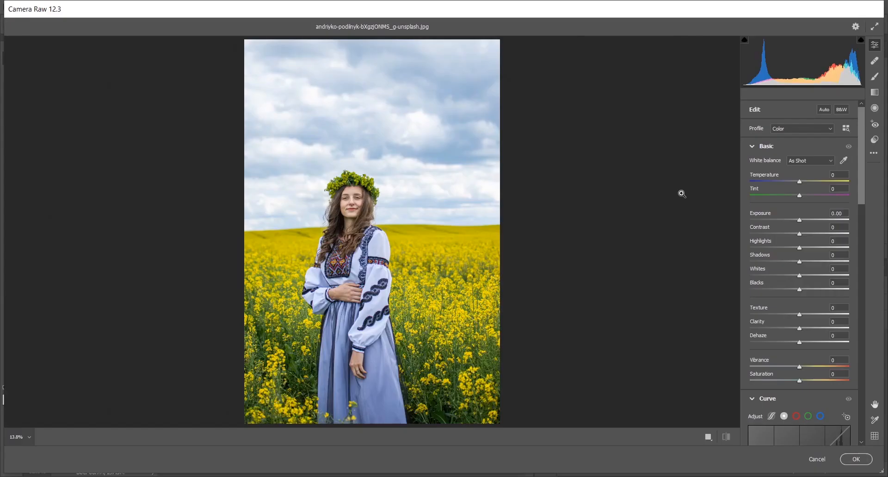
- Show Before/After side by side and set Contrast +3, Highlights -5, Shadows +17, Blacks +2
left_click(682, 437)
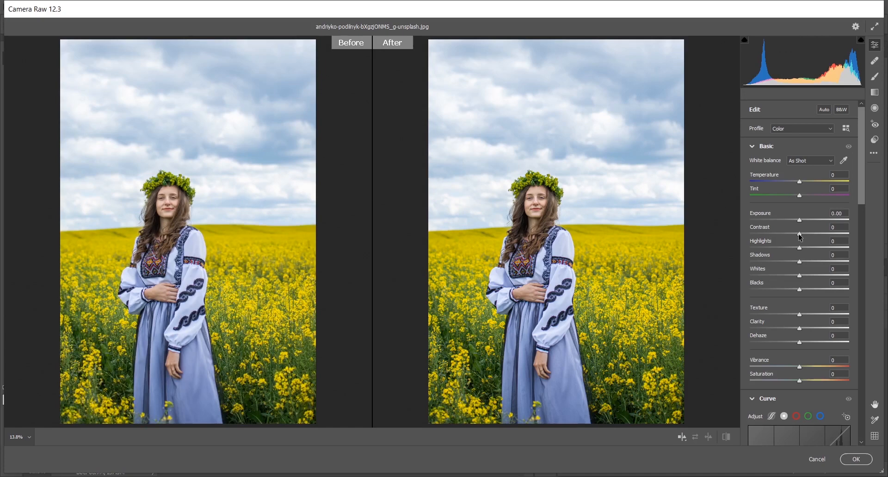
left_click_drag(799, 234, 803, 235)
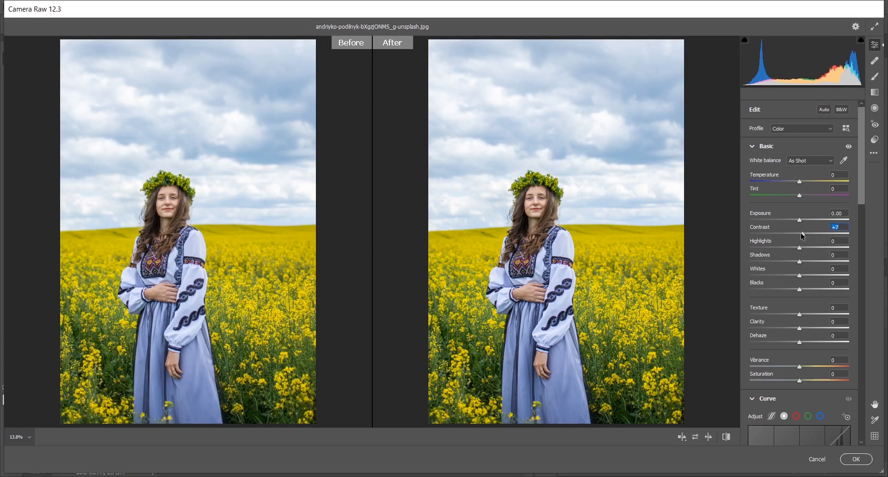
left_click_drag(804, 233, 799, 233)
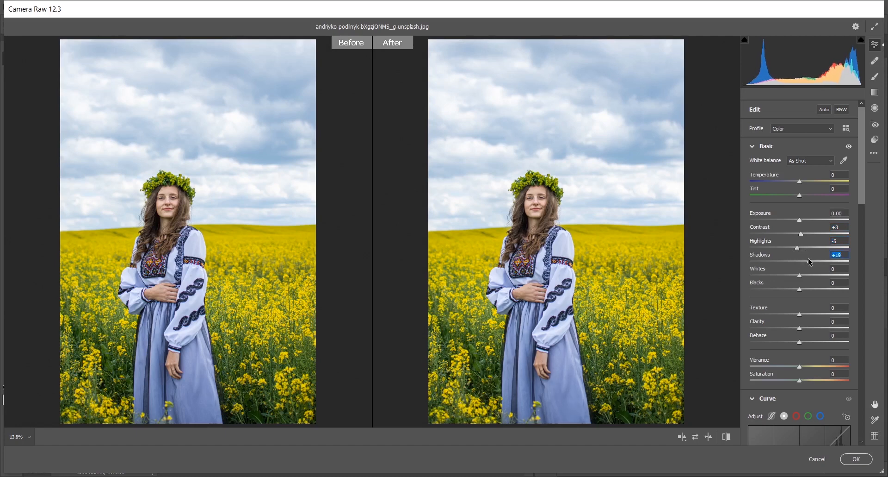
left_click_drag(811, 261, 807, 261)
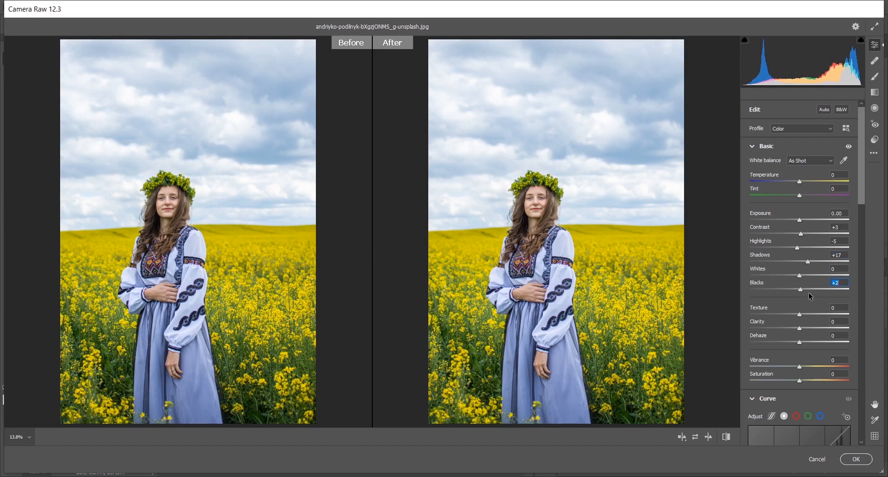
- Boost Vibrance to +83 and pull Saturation down to -20
scroll("down", 3)
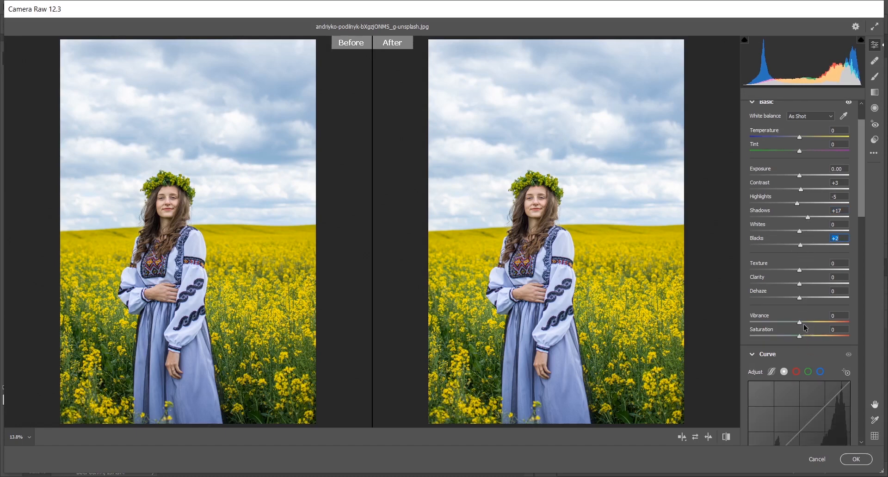
left_click_drag(798, 321, 833, 321)
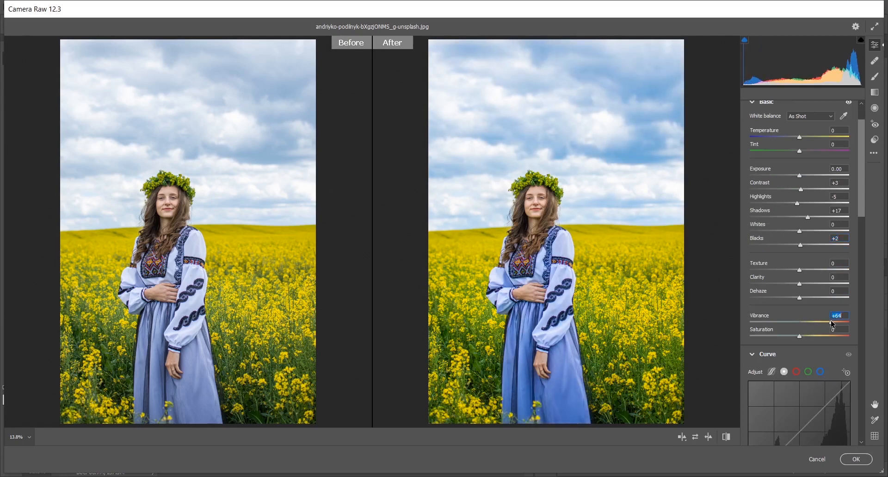
left_click_drag(833, 321, 841, 321)
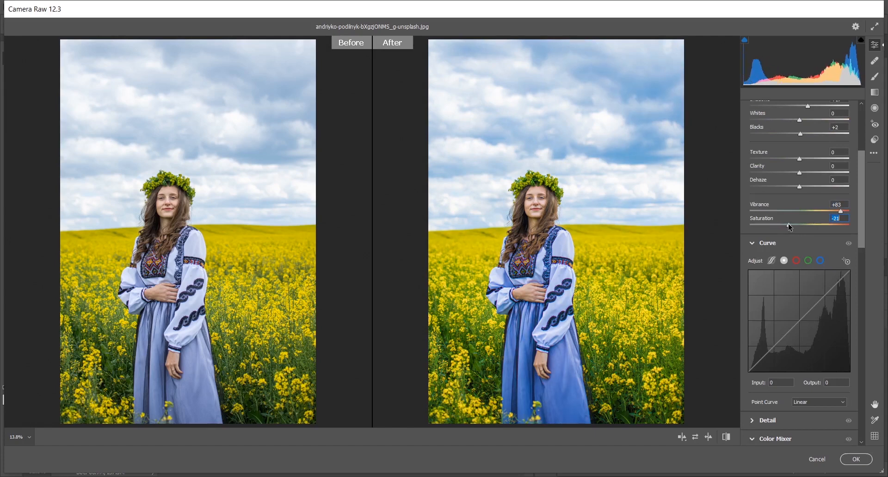
left_click_drag(839, 210, 841, 210)
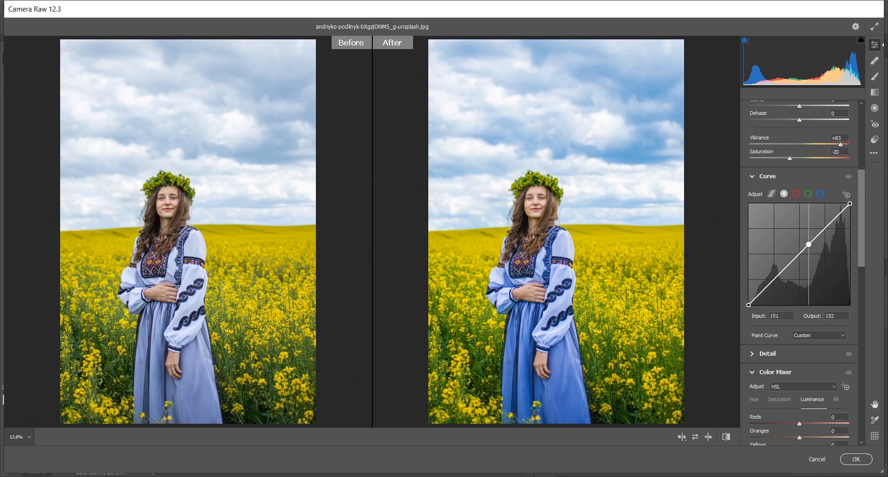
- Lower the tone-curve midpoint and raise the black point output to 22 for matte shadows
left_click_drag(824, 243, 806, 251)
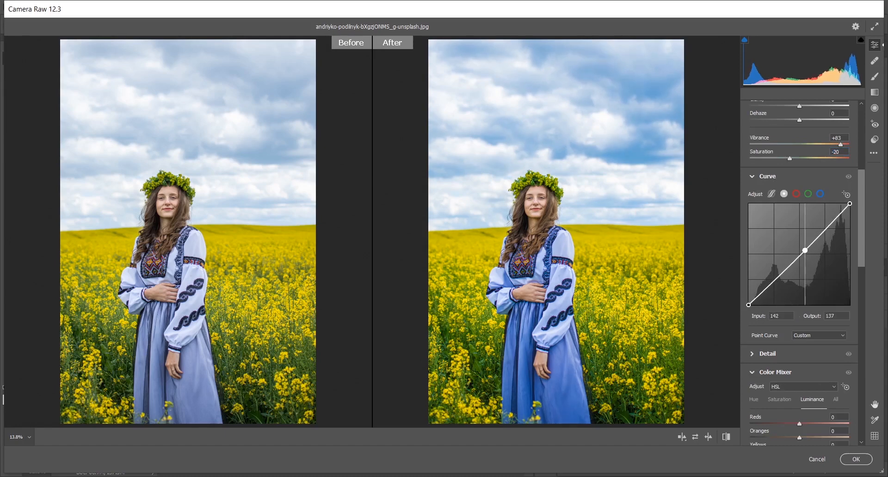
left_click_drag(804, 251, 802, 254)
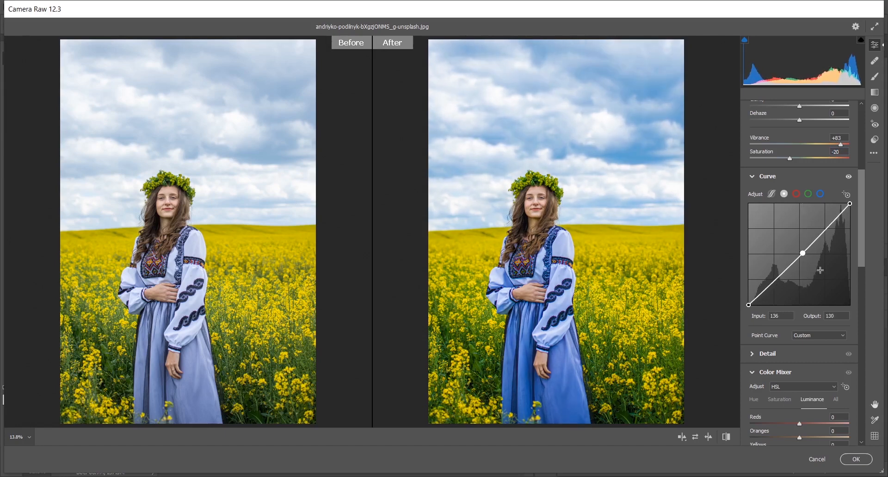
left_click_drag(803, 252, 803, 259)
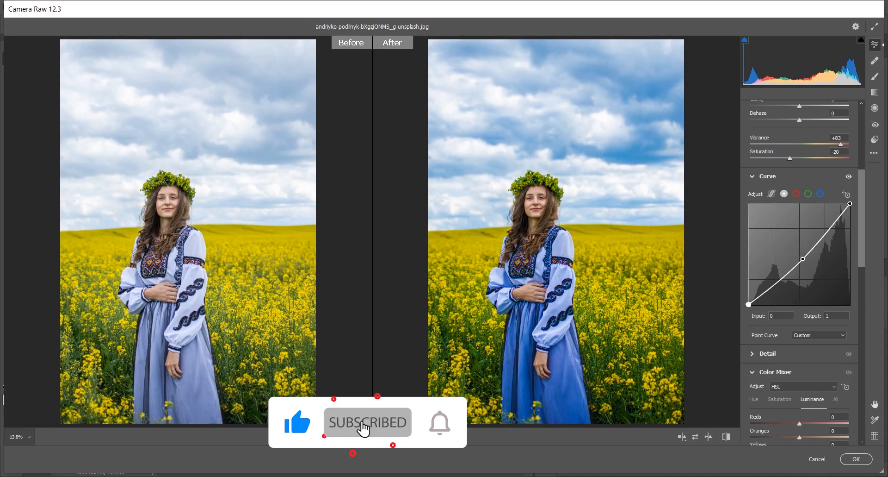
left_click_drag(748, 304, 748, 296)
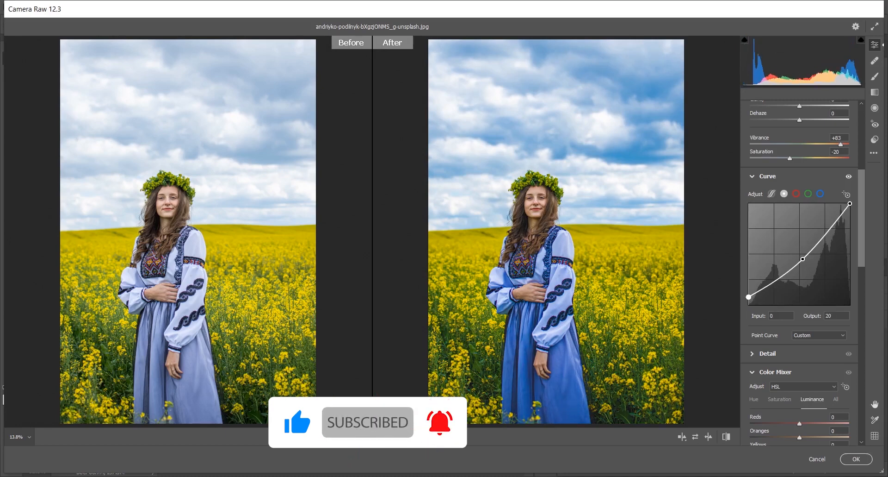
left_click_drag(748, 297, 749, 295)
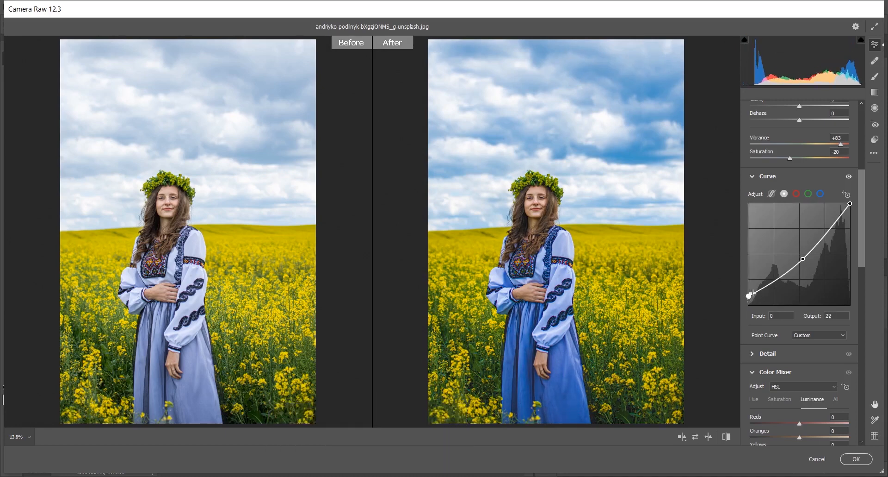
left_click_drag(751, 293, 748, 296)
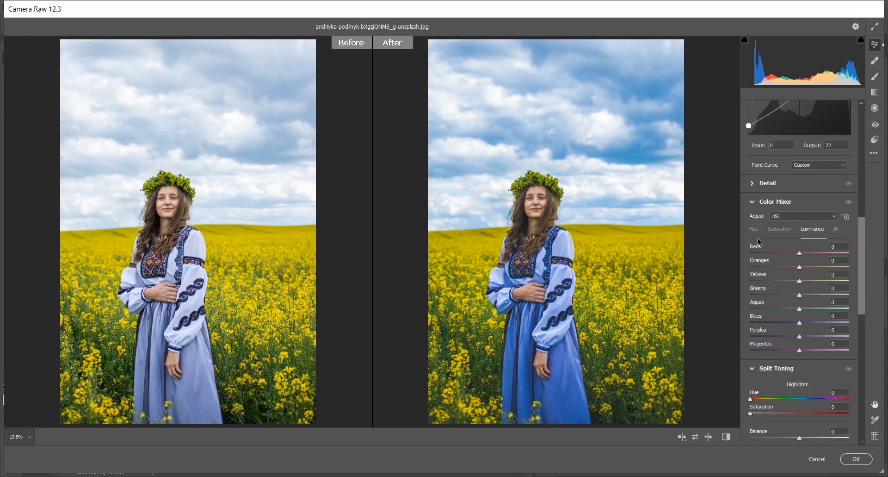
- Set HSL hues to Reds +43, Aquas +14 and Blues -5
left_click(754, 228)
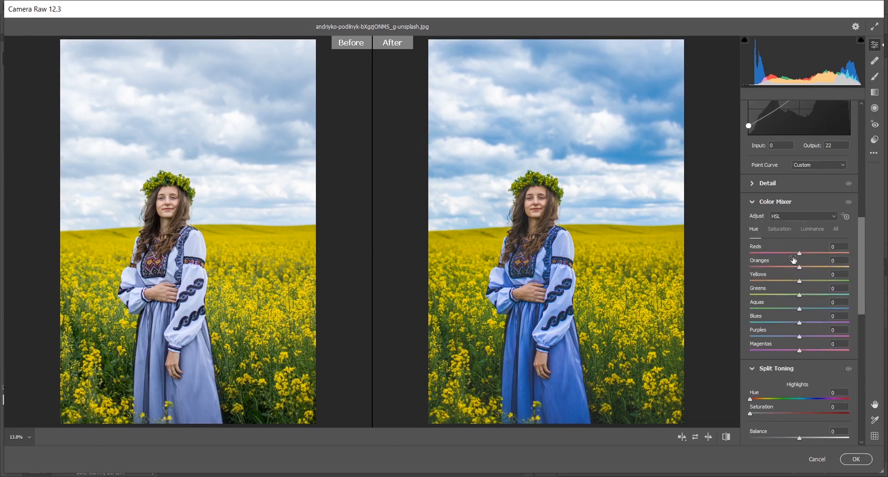
left_click_drag(799, 253, 807, 253)
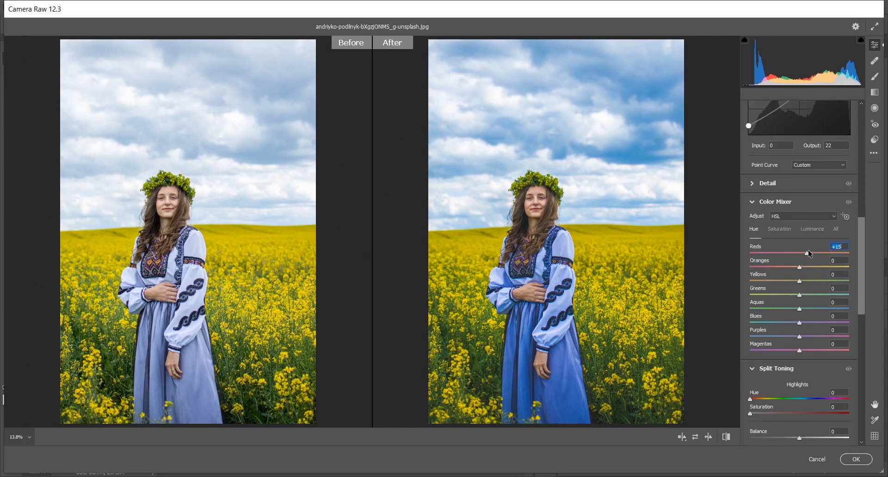
left_click_drag(809, 253, 752, 254)
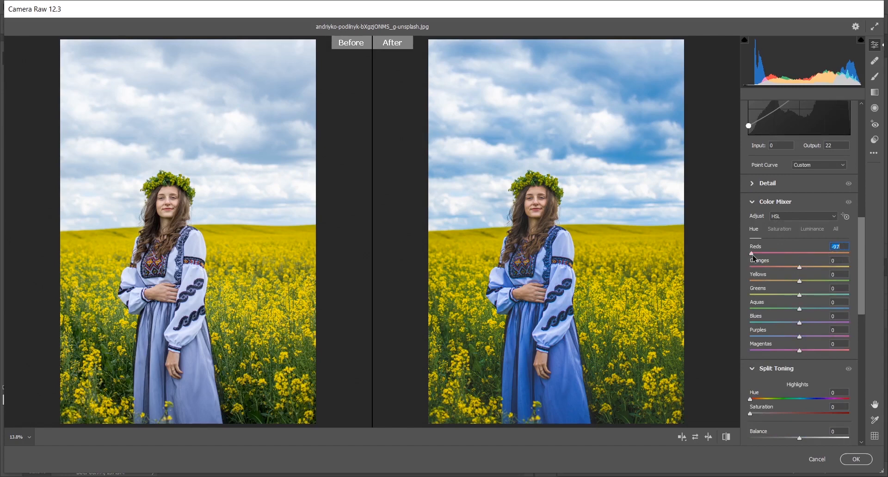
left_click_drag(753, 253, 823, 253)
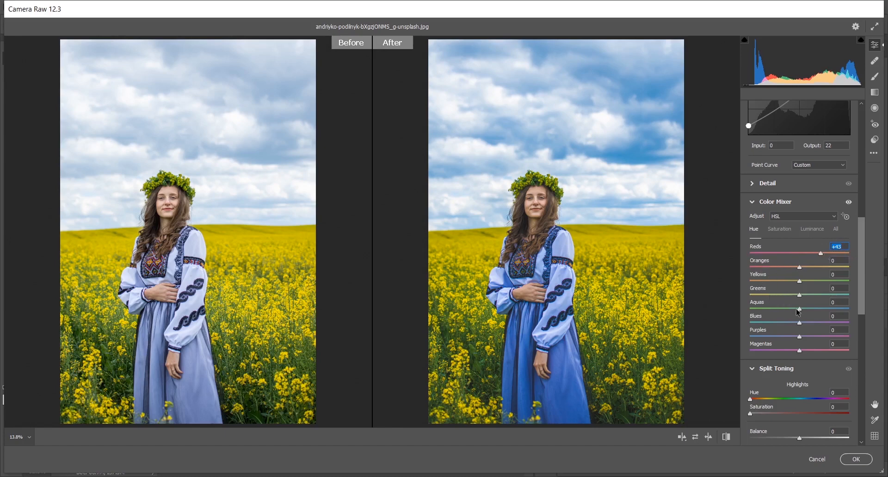
left_click_drag(800, 301, 816, 302)
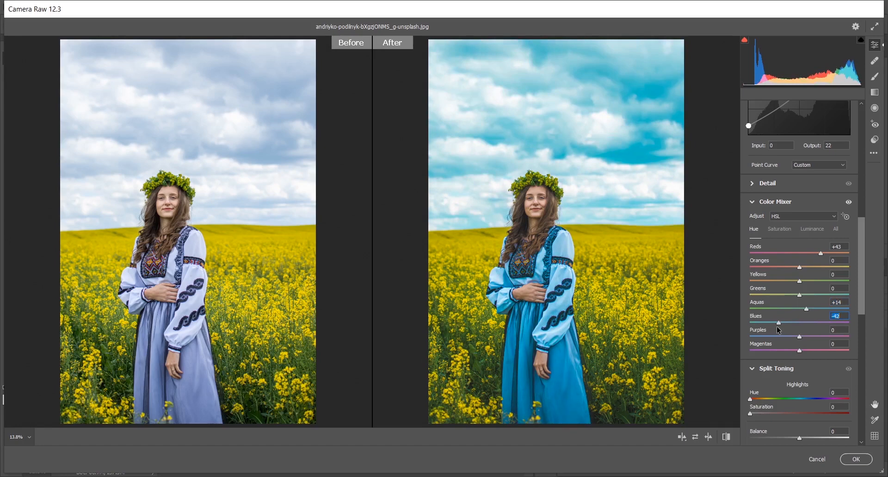
left_click_drag(779, 322, 793, 322)
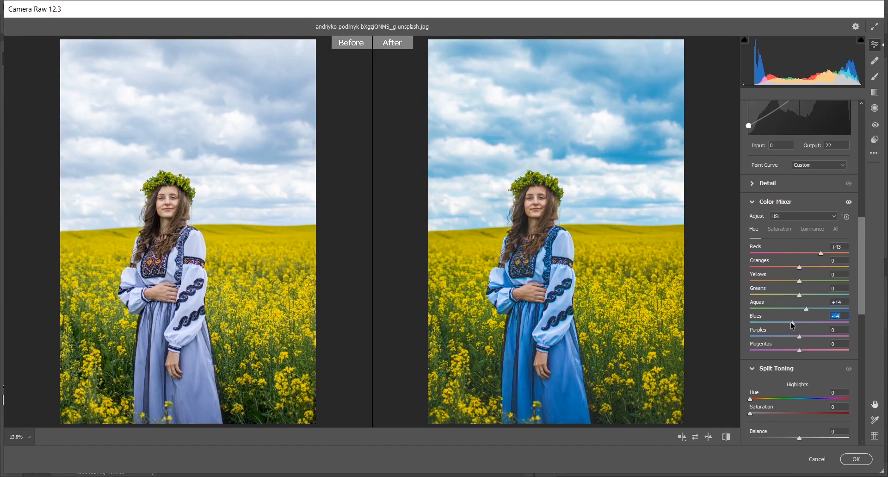
left_click_drag(804, 322, 808, 322)
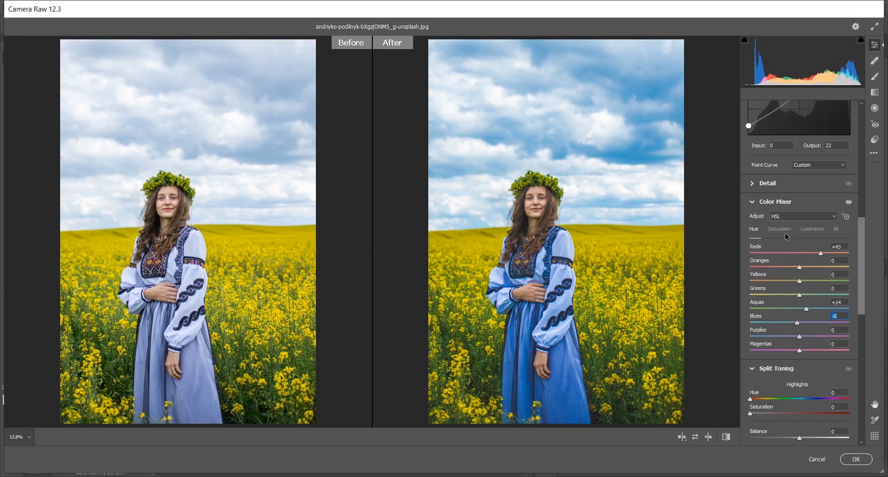
mouse_move(783, 231)
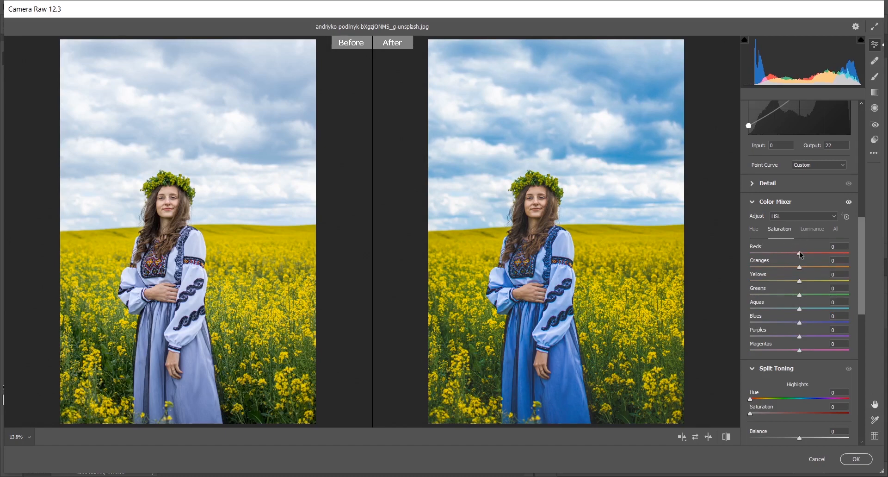
- Set HSL saturation to Reds +100, Yellows +7, Greens +5 and Blues +14
left_click(839, 246)
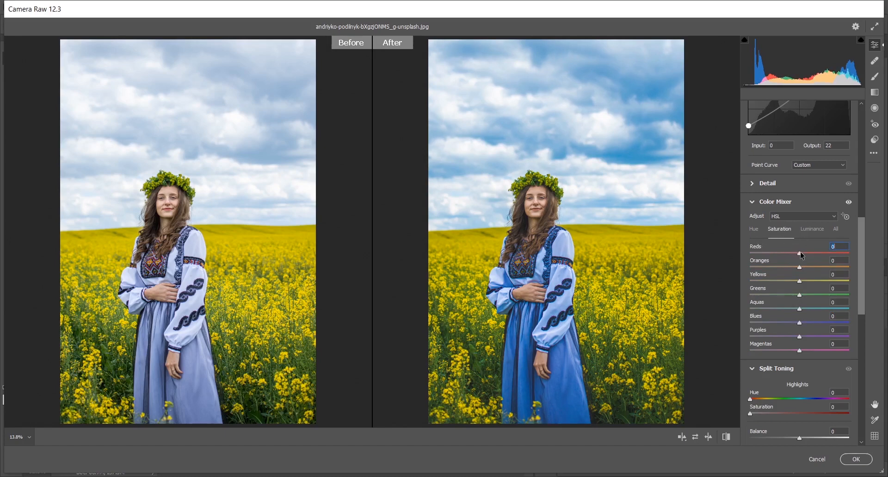
left_click_drag(800, 253, 859, 254)
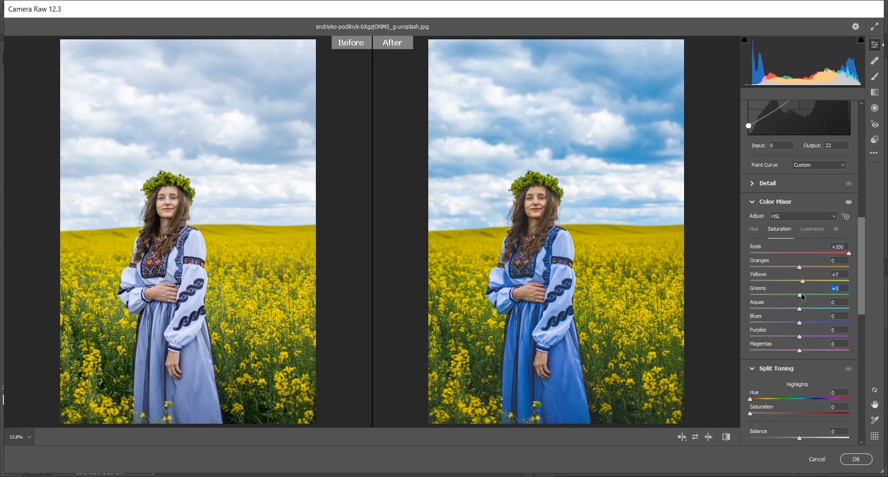
left_click_drag(799, 295, 803, 295)
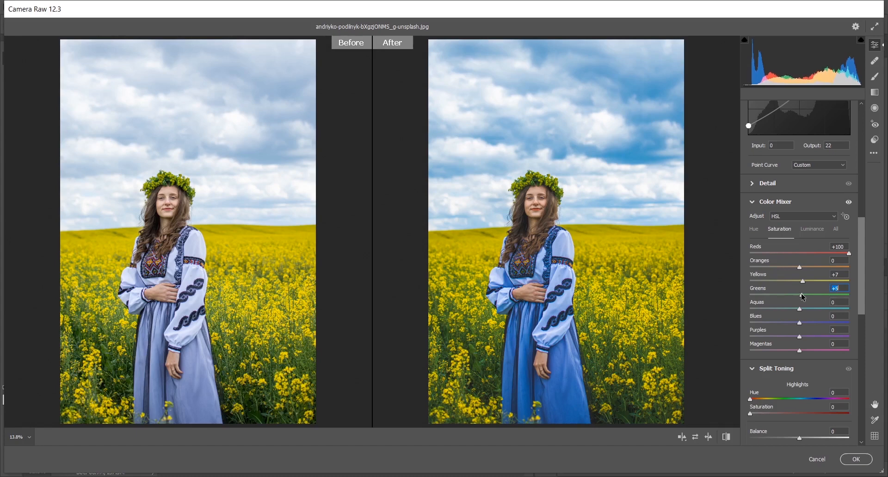
mouse_move(796, 333)
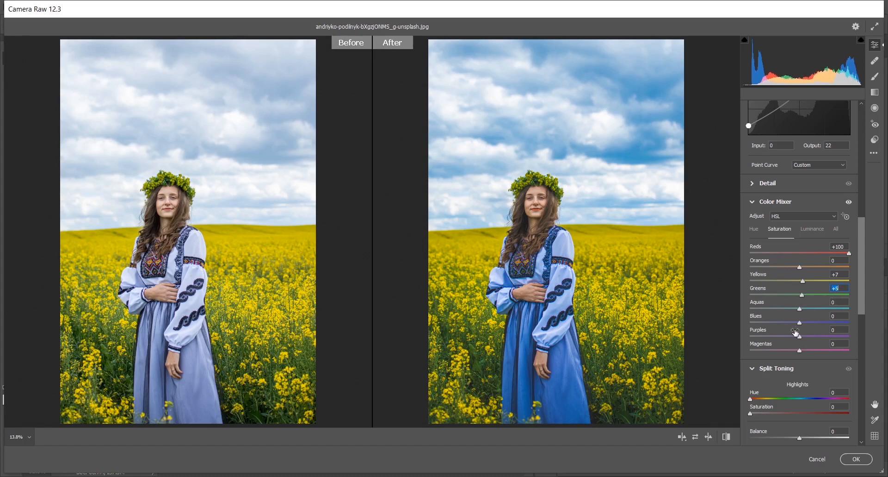
left_click_drag(800, 322, 804, 322)
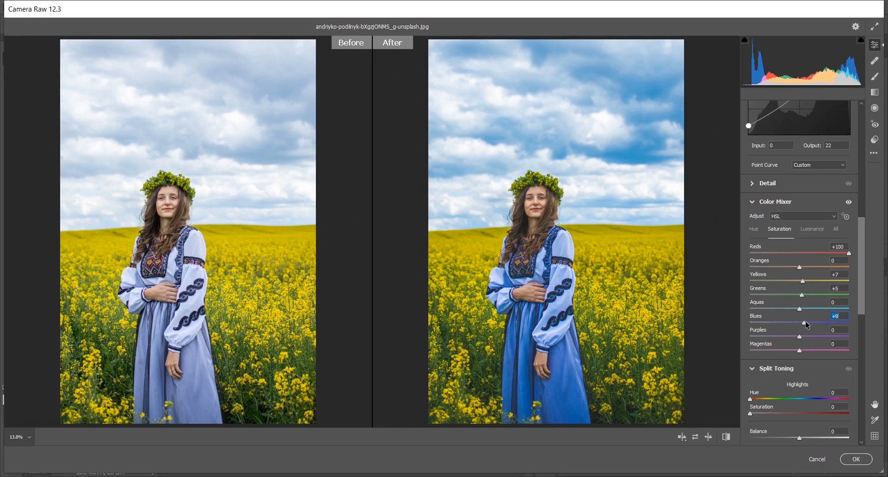
left_click_drag(800, 323, 807, 323)
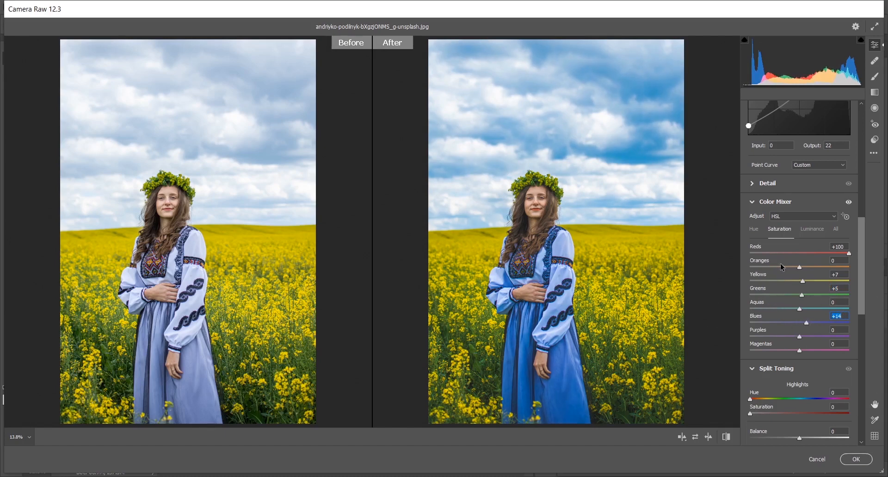
left_click(812, 229)
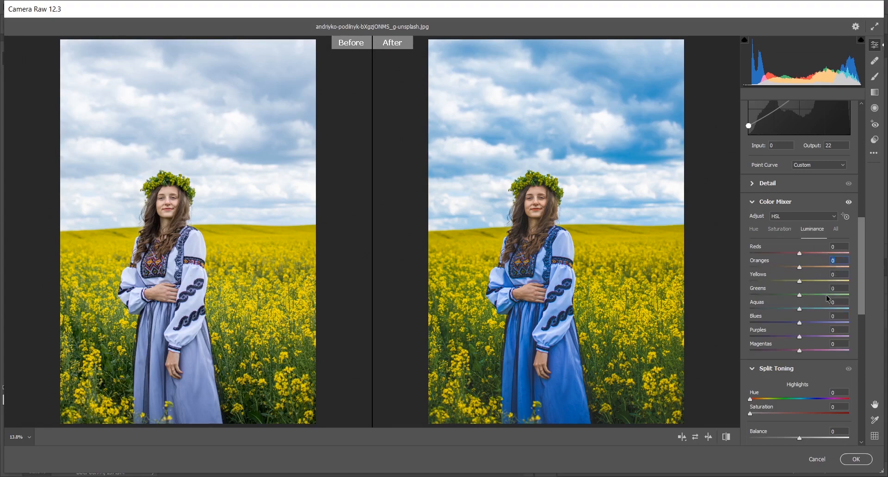
- Set HSL luminance to Oranges +2, Greens -5 and Aquas -12
left_click_drag(799, 266, 801, 266)
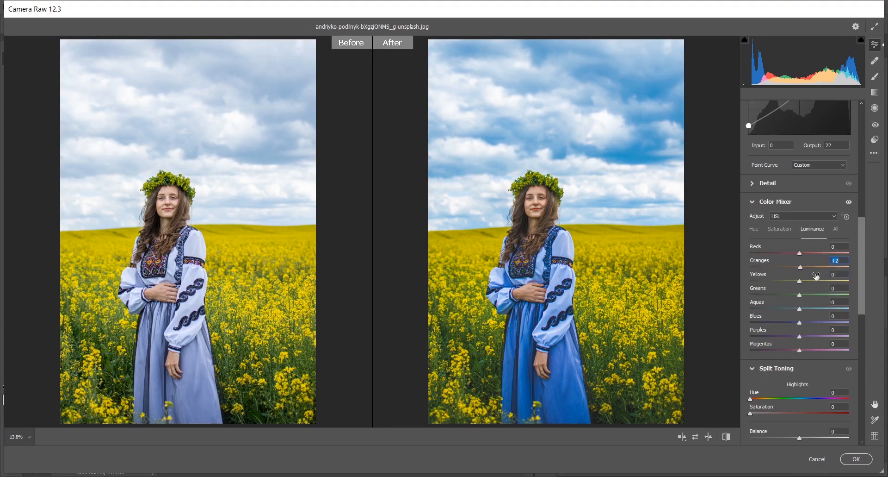
mouse_move(797, 299)
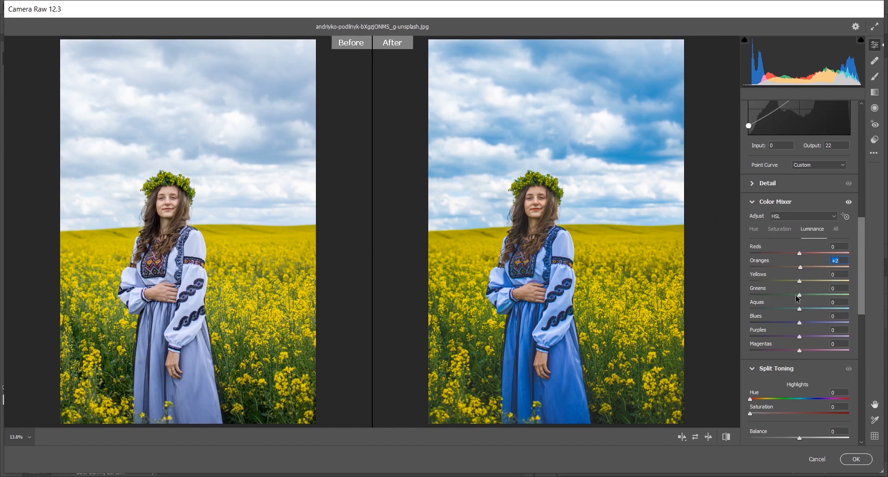
left_click_drag(799, 306, 833, 306)
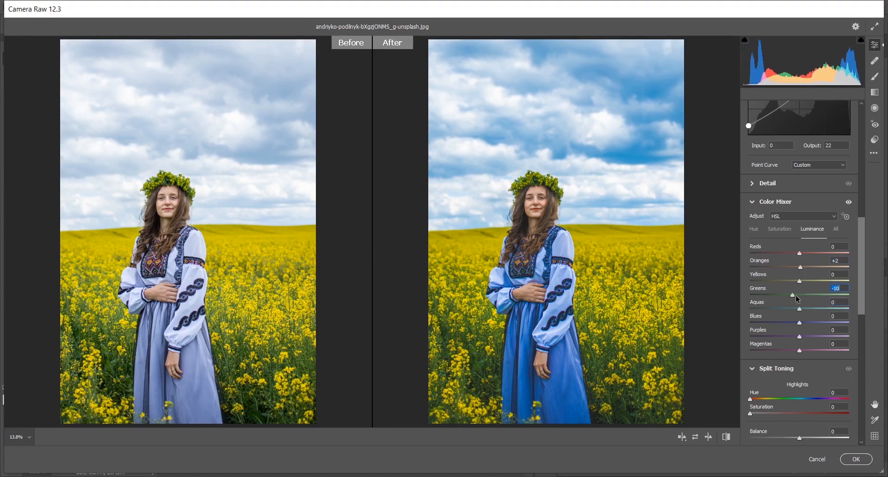
left_click_drag(792, 294, 798, 294)
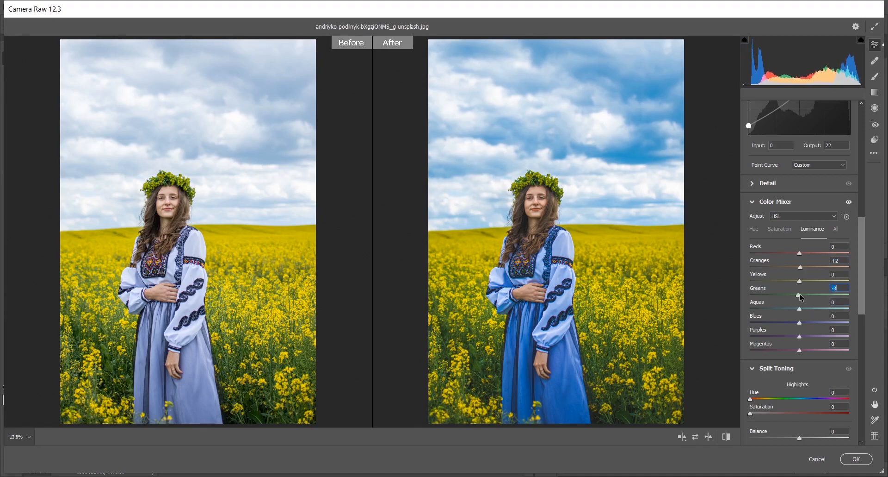
left_click_drag(798, 295, 796, 294)
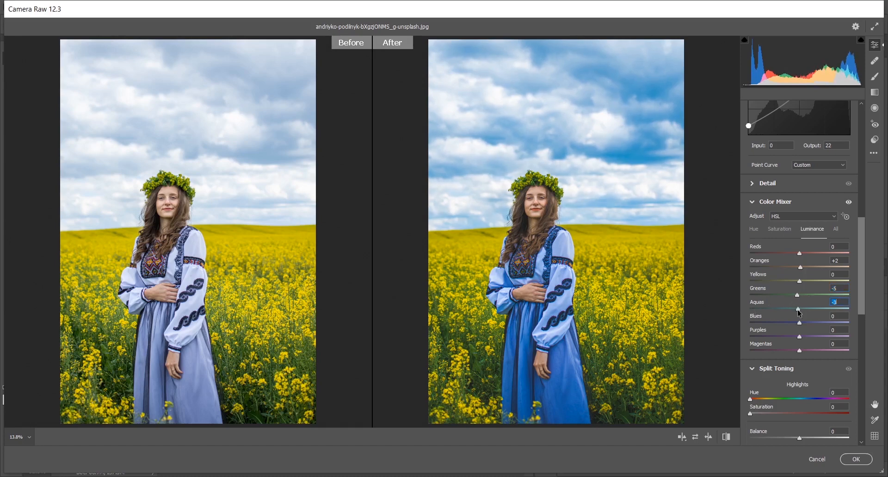
left_click_drag(799, 307, 792, 307)
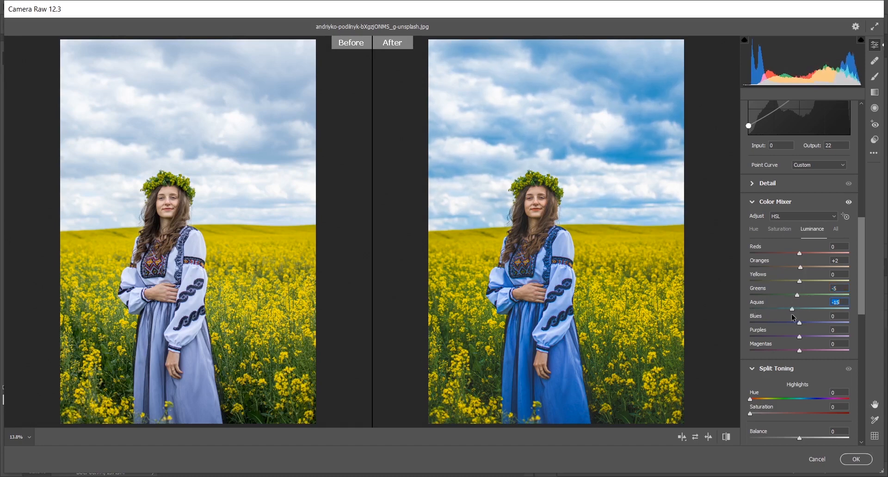
left_click_drag(793, 301, 799, 302)
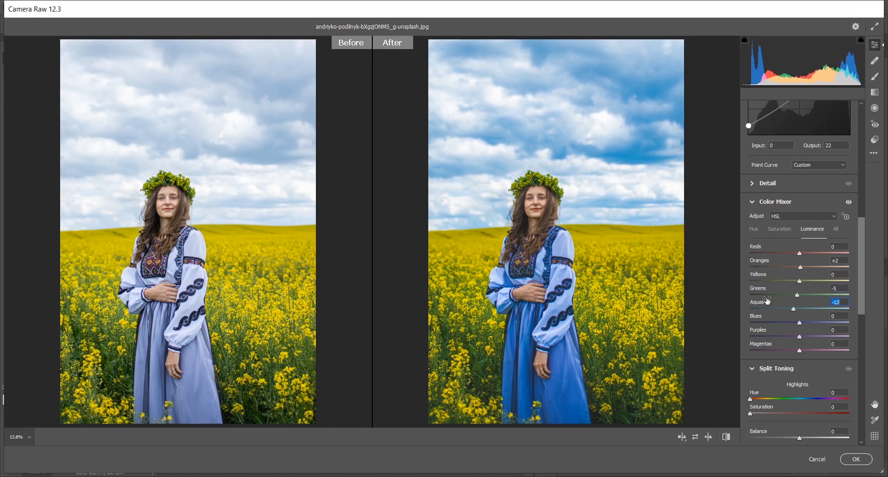
scroll("down", 3)
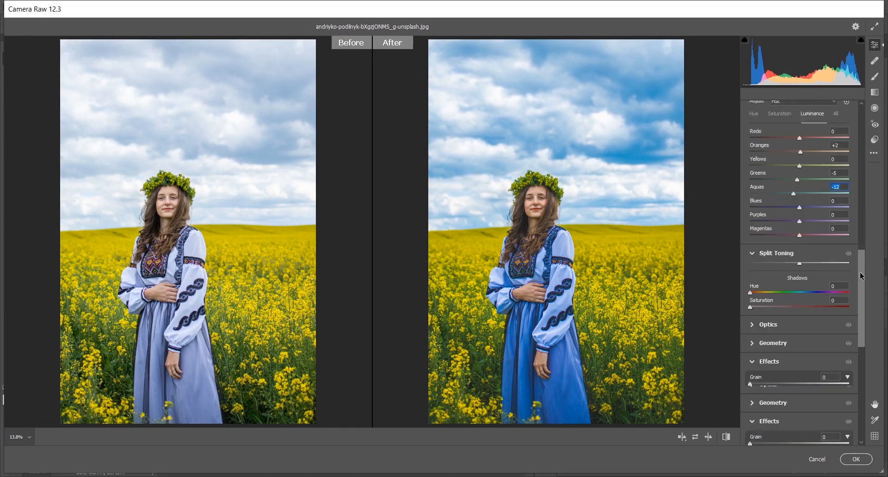
scroll("down", 3)
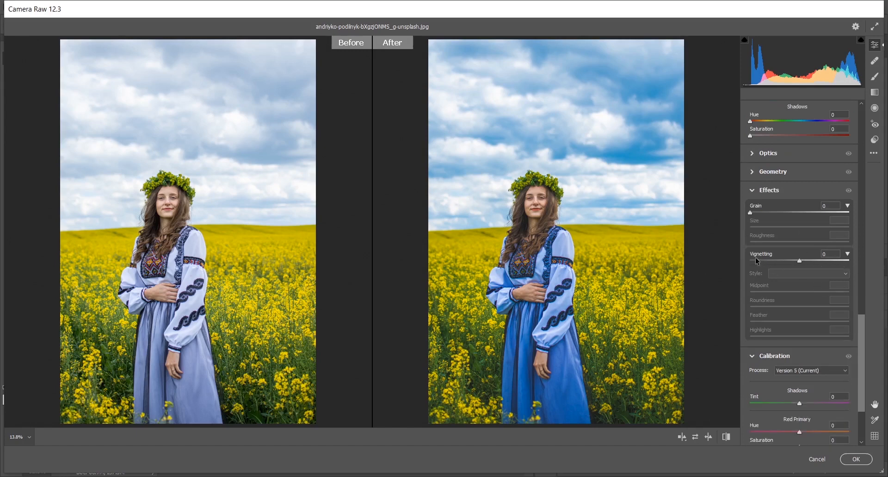
- Add a -24 Highlight Priority vignette with Highlights at 65
left_click_drag(799, 260, 788, 260)
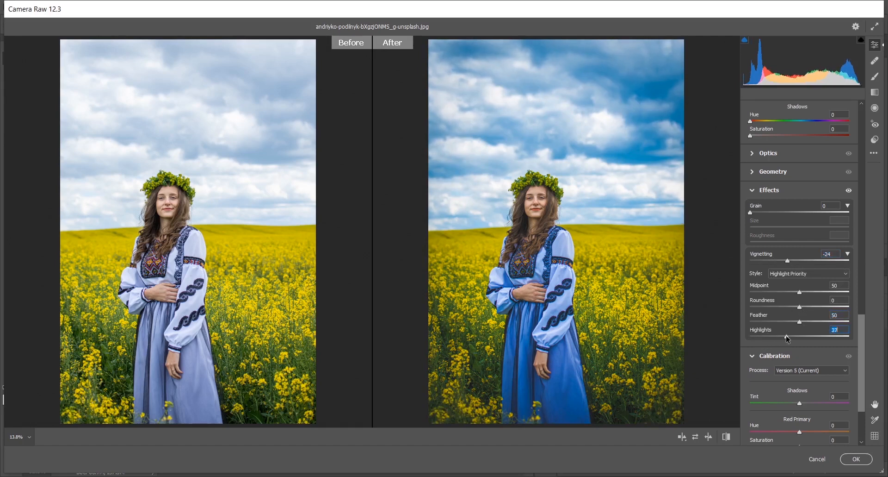
left_click_drag(788, 337, 825, 337)
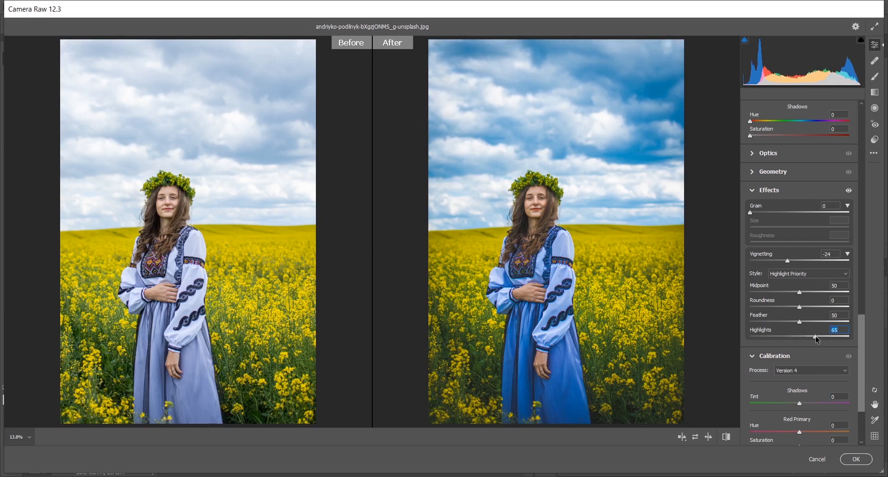
left_click(812, 370)
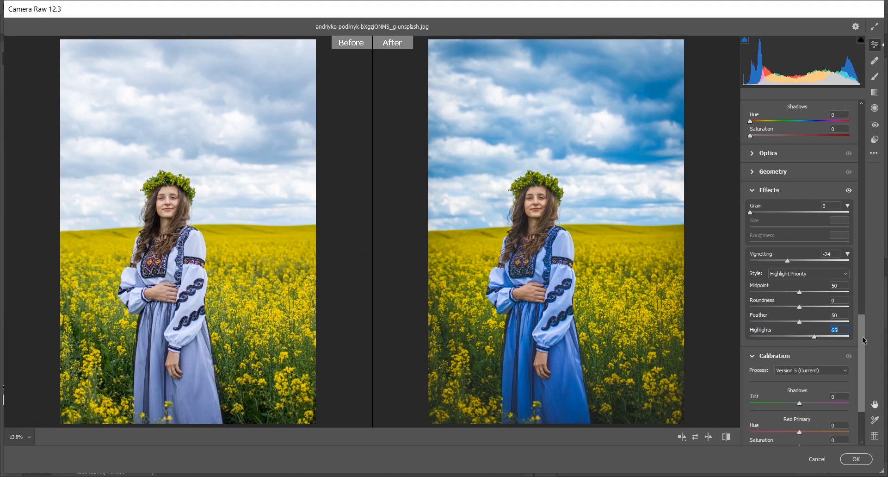
scroll("down", 3)
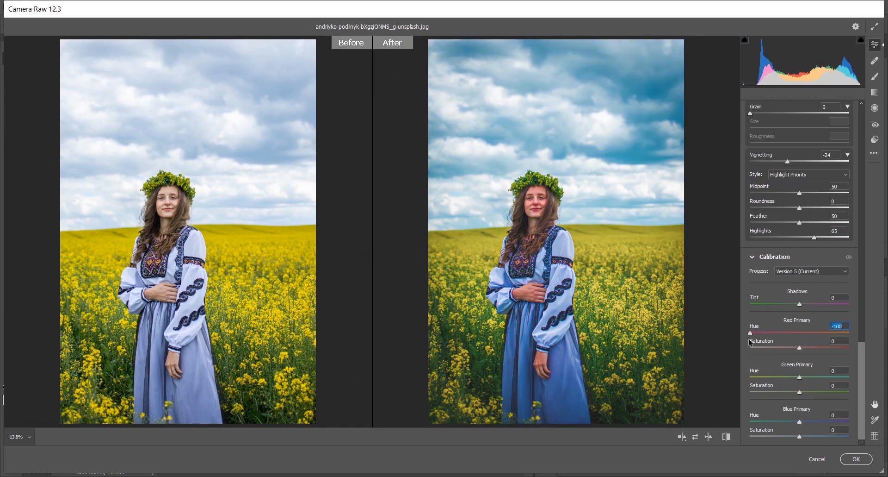
- In Calibration set Red Primary hue +10, saturation -95 and Green Primary hue -50
left_click_drag(751, 332, 799, 332)
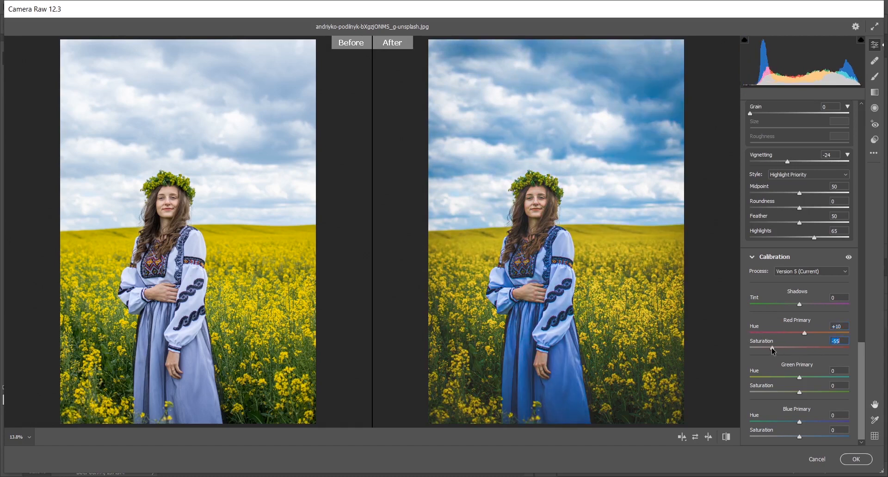
left_click_drag(772, 349, 758, 349)
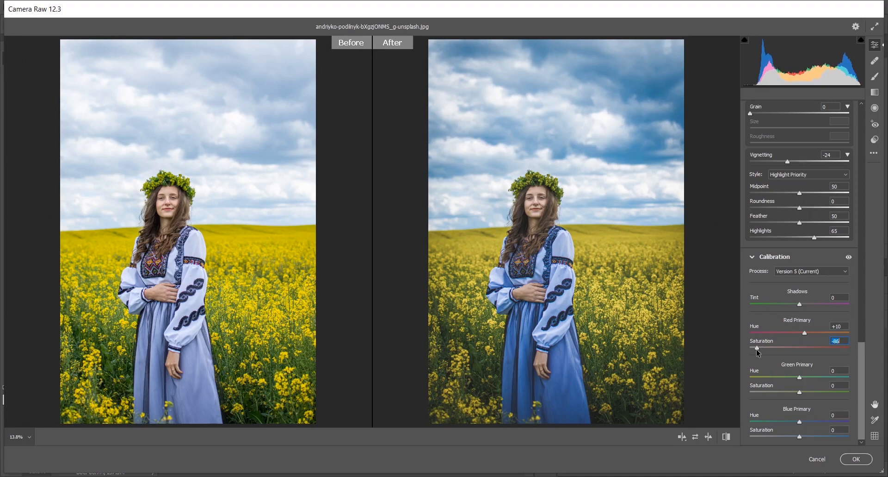
left_click_drag(758, 347, 753, 347)
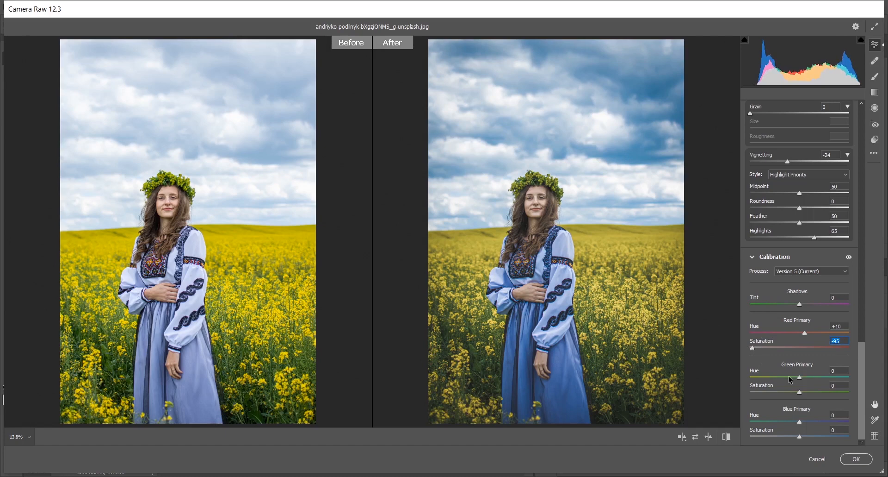
left_click_drag(800, 379, 761, 379)
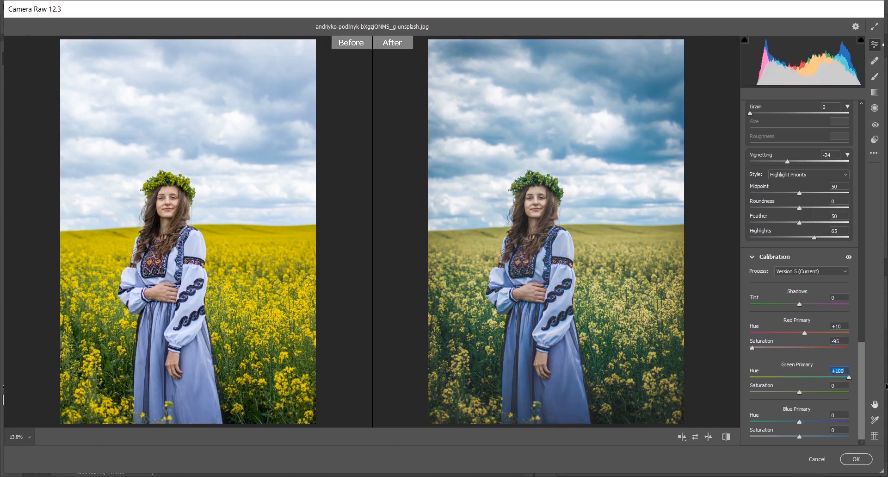
left_click_drag(841, 376, 784, 377)
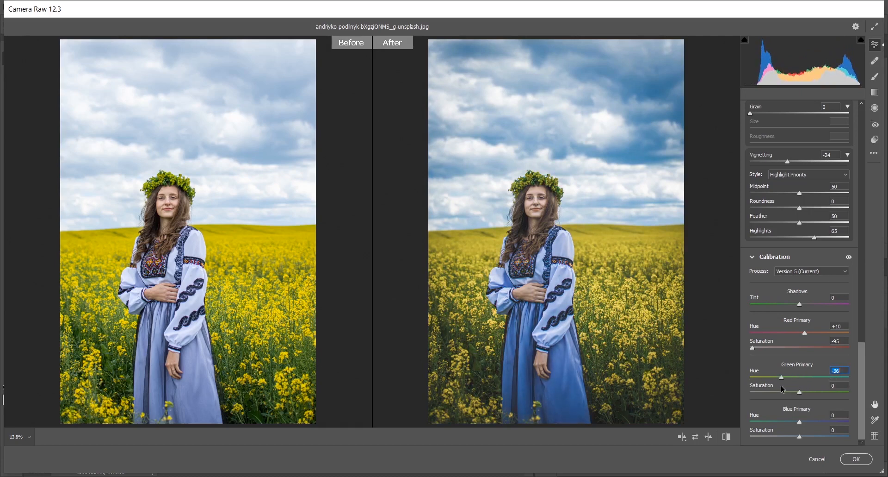
left_click_drag(783, 377, 774, 377)
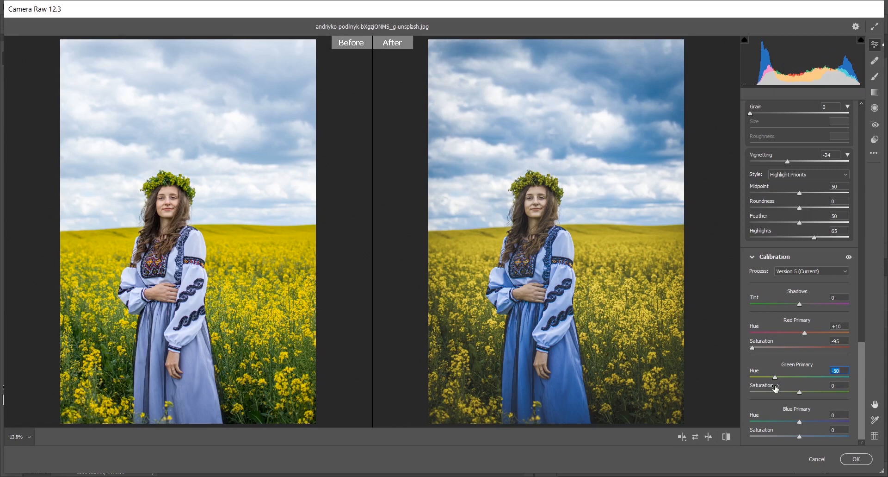
left_click_drag(778, 377, 775, 378)
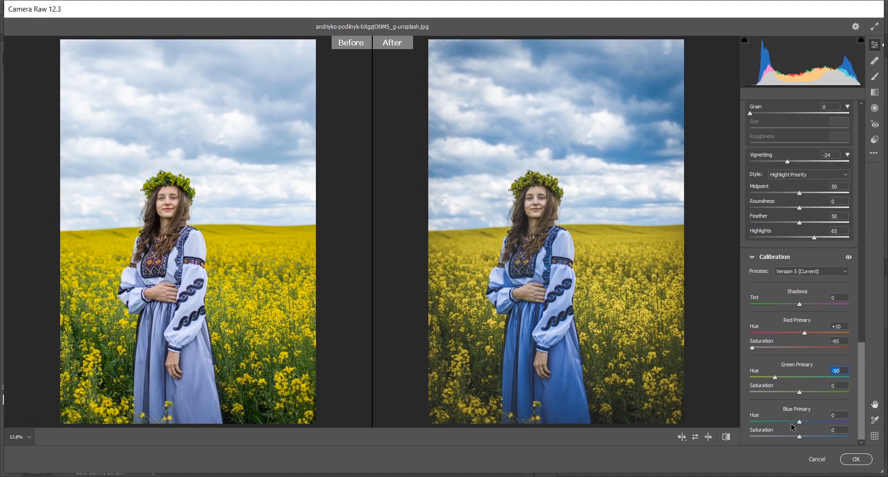
- Set Blue Primary hue to -100 and saturation to +49 for a teal sky
left_click_drag(799, 422, 849, 422)
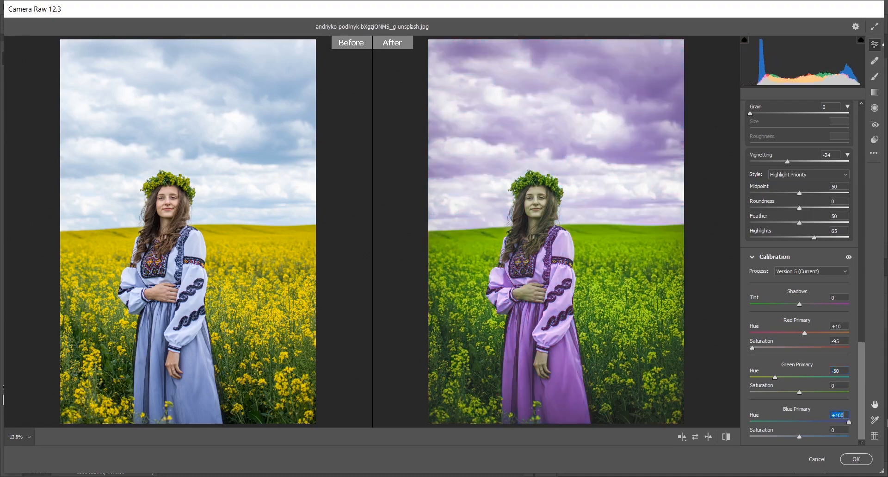
left_click_drag(844, 422, 752, 422)
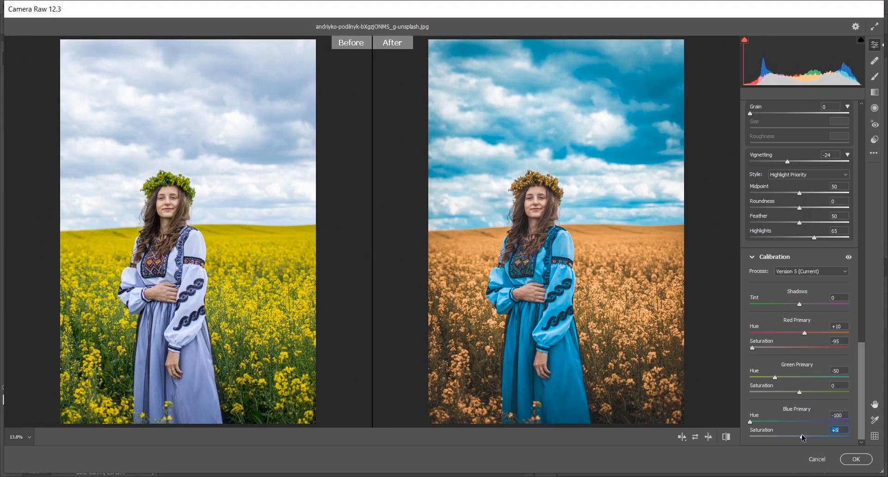
left_click_drag(793, 437, 804, 437)
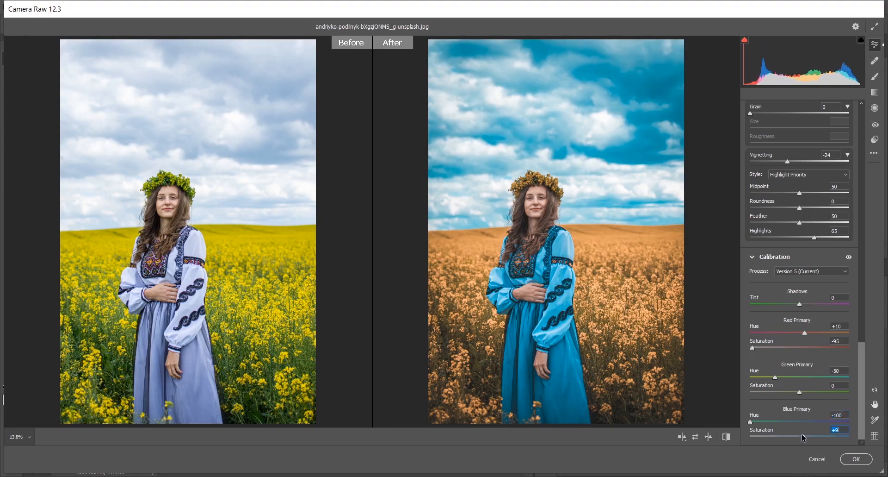
mouse_move(672, 340)
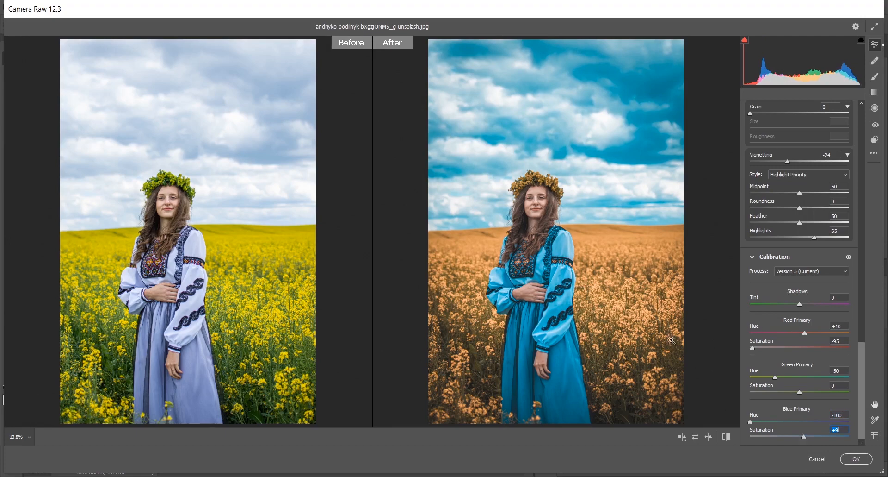
mouse_move(372, 137)
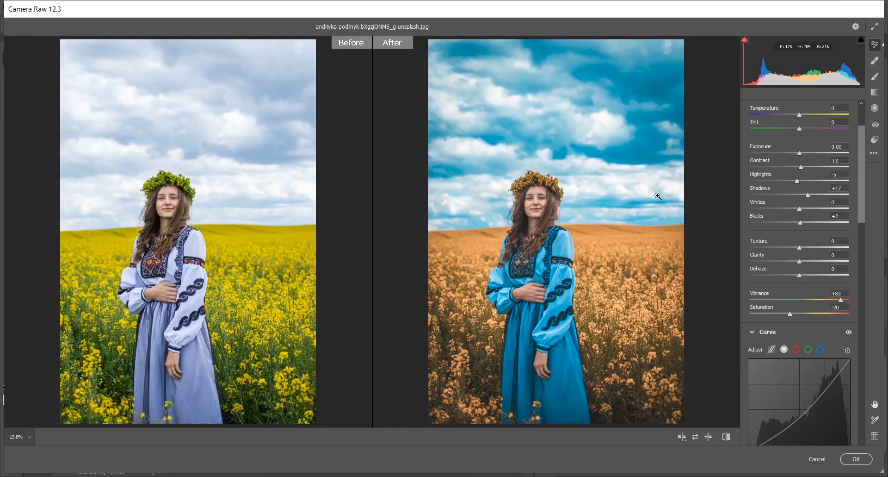
mouse_move(663, 211)
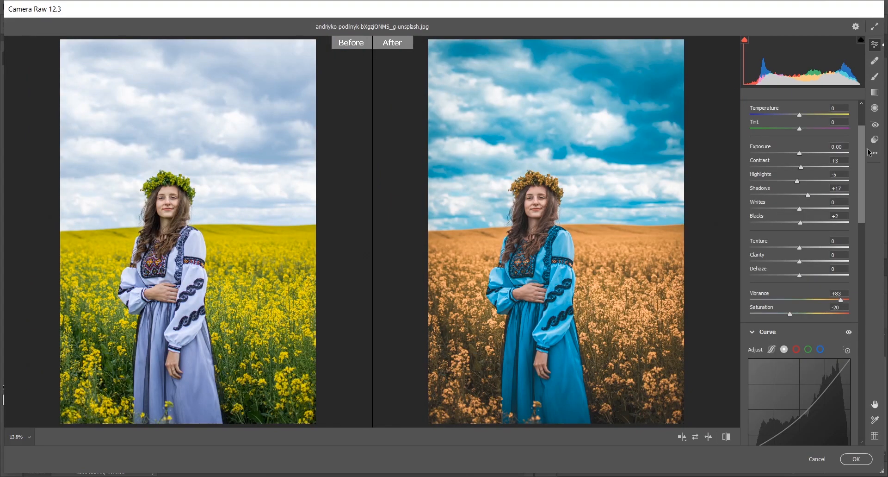
- Save the current grade as a new preset in the User Presets group
left_click(875, 140)
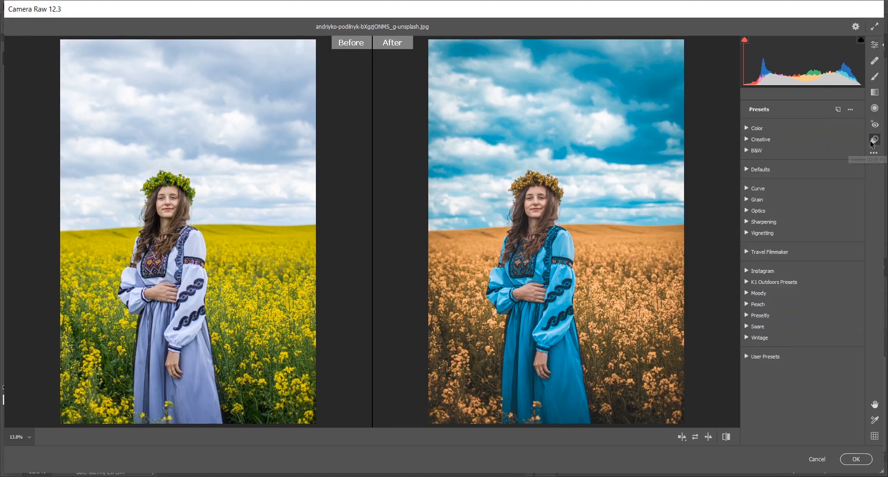
mouse_move(839, 109)
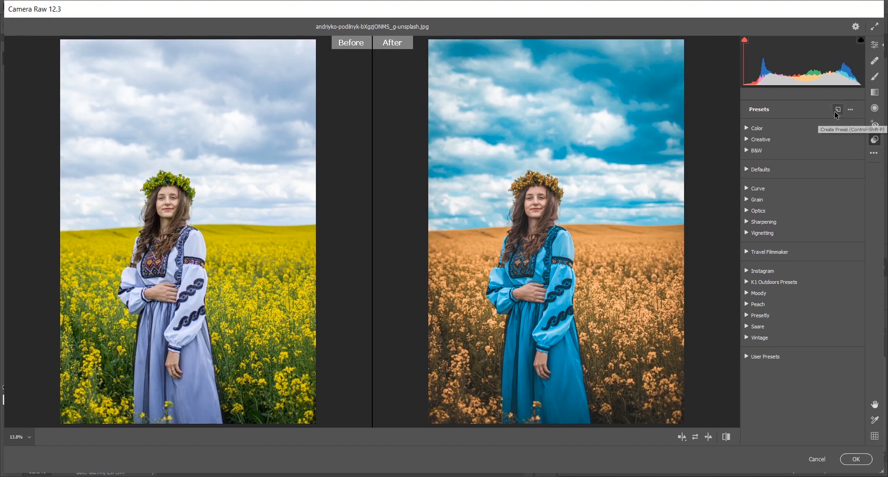
left_click(838, 110)
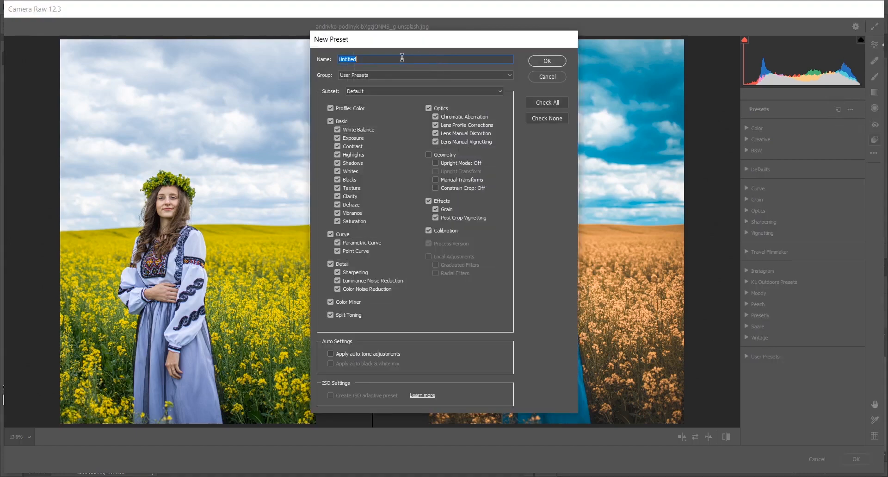
left_click(423, 74)
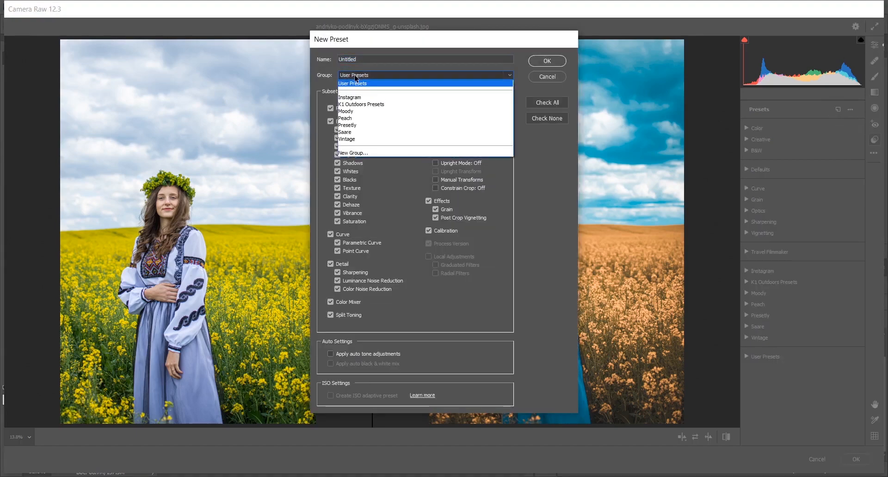
left_click(352, 82)
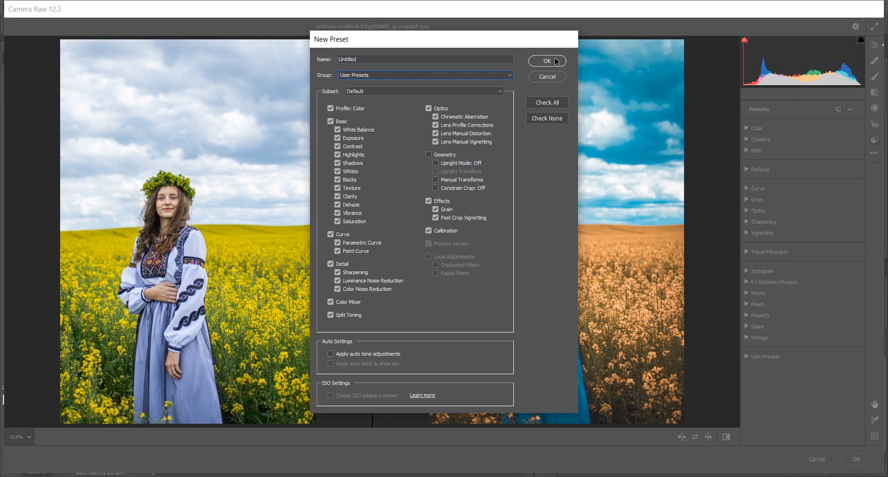
left_click(546, 61)
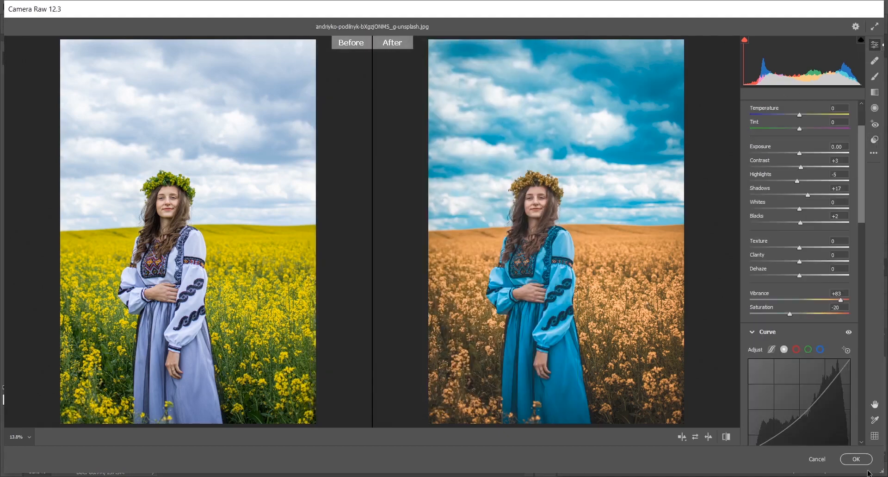
- Commit the Camera Raw grade as a smart filter on Layer 1 and make the layer visible
left_click(856, 458)
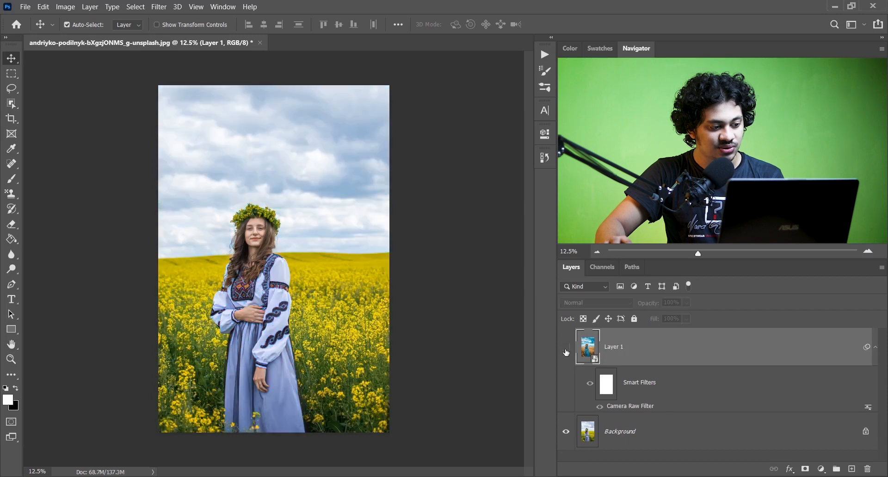
left_click(565, 346)
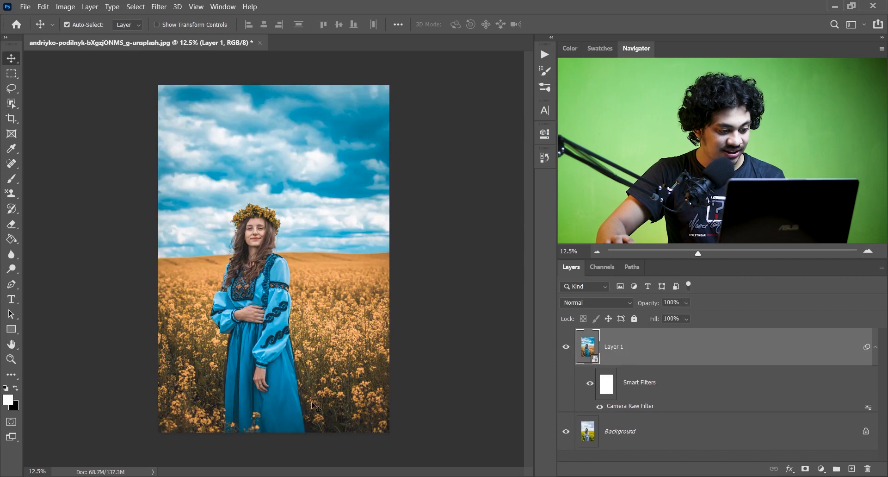
- Add a Gradient Fill 1 layer using the Neutral Density preset, linear at 90°, above Layer 1
left_click(821, 468)
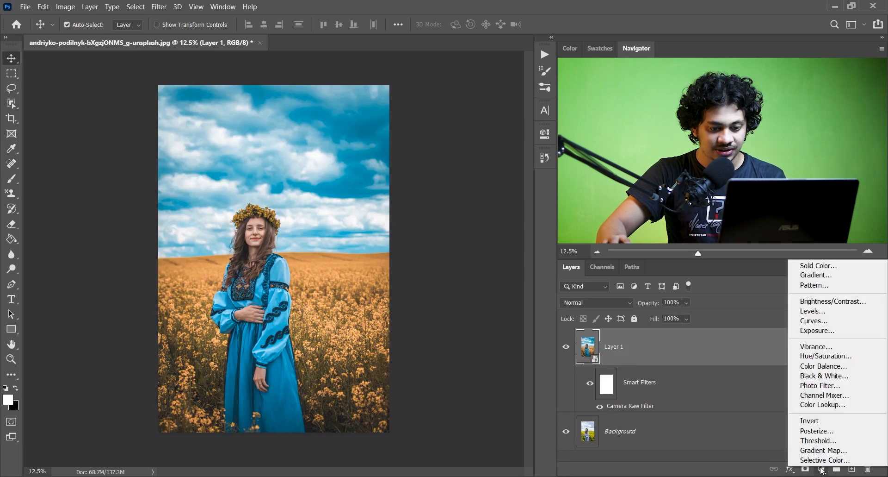
mouse_move(815, 275)
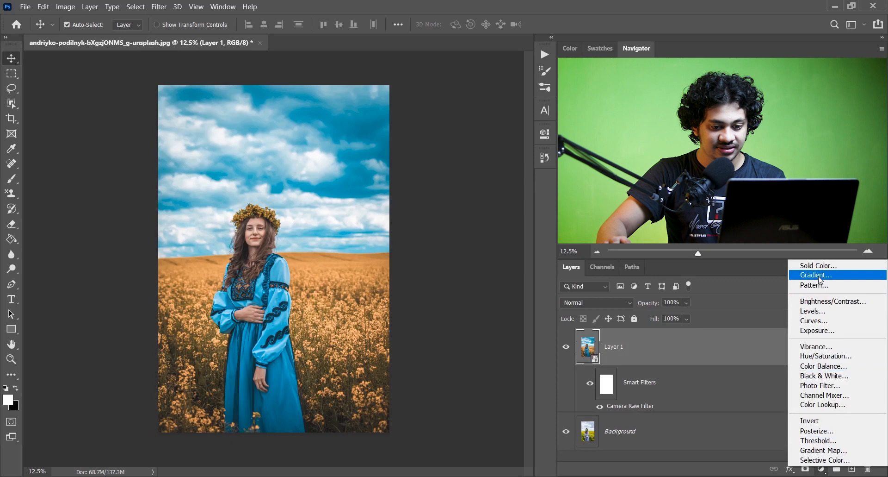
left_click(814, 275)
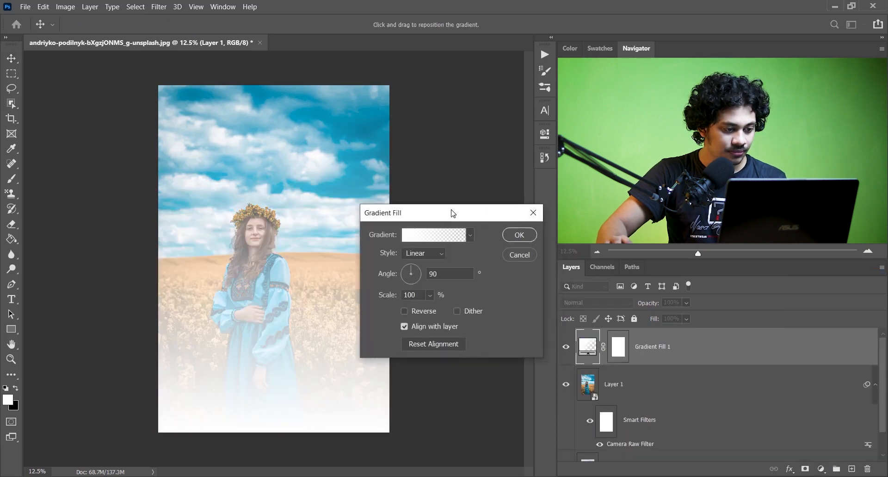
left_click(433, 235)
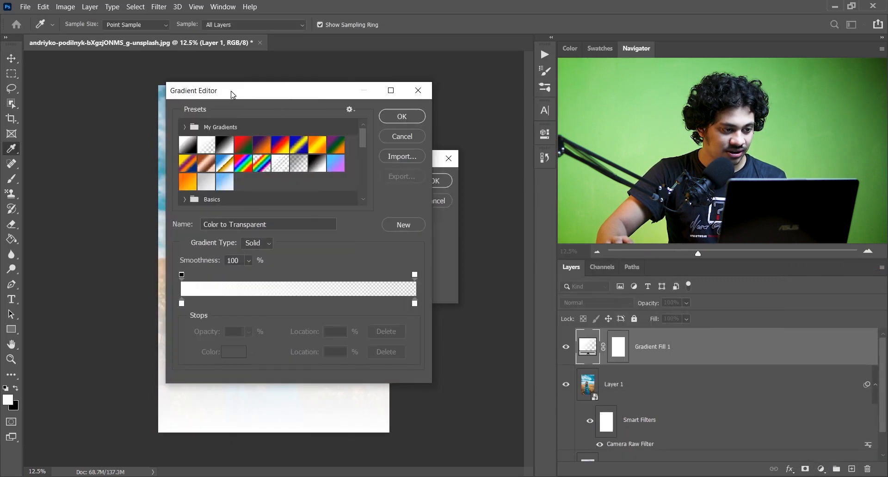
left_click(298, 164)
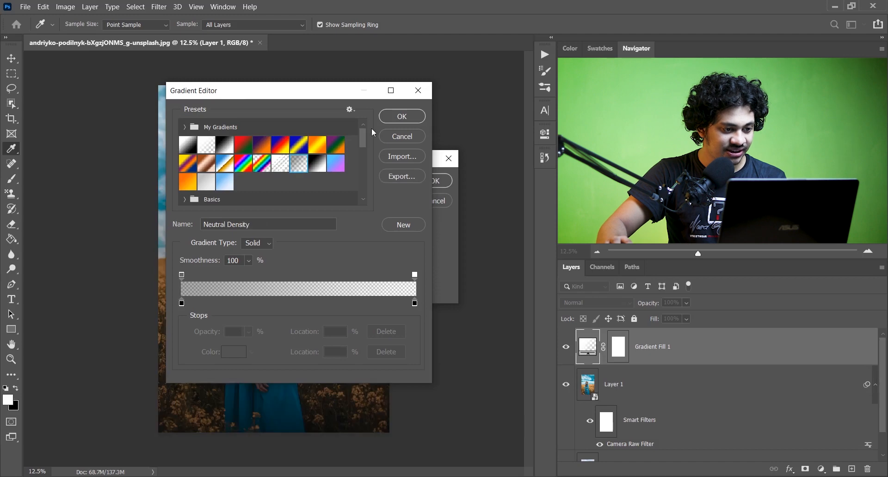
left_click(401, 117)
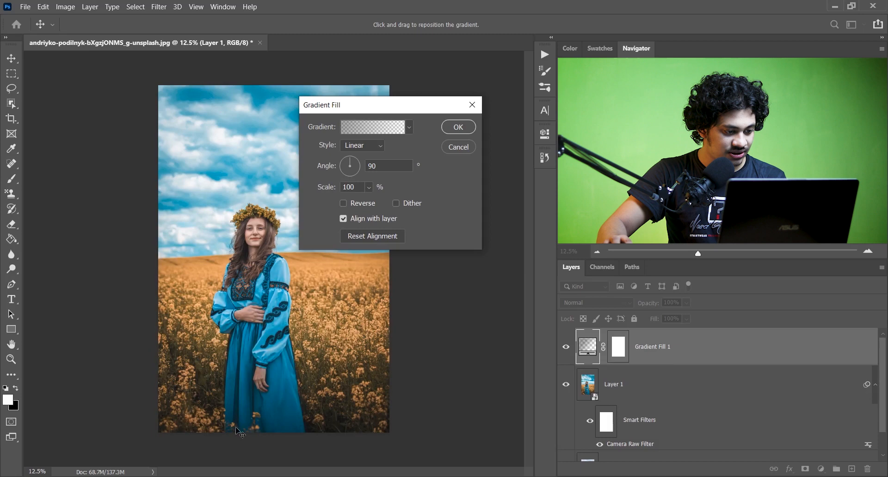
left_click(458, 127)
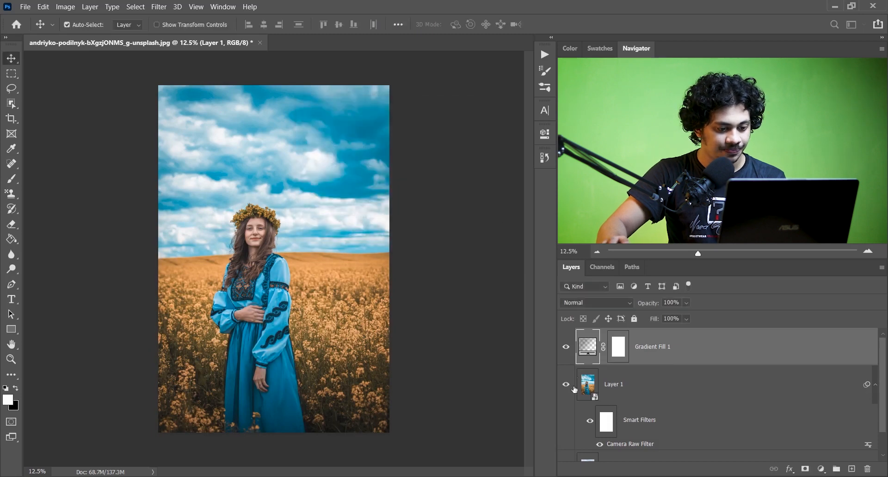